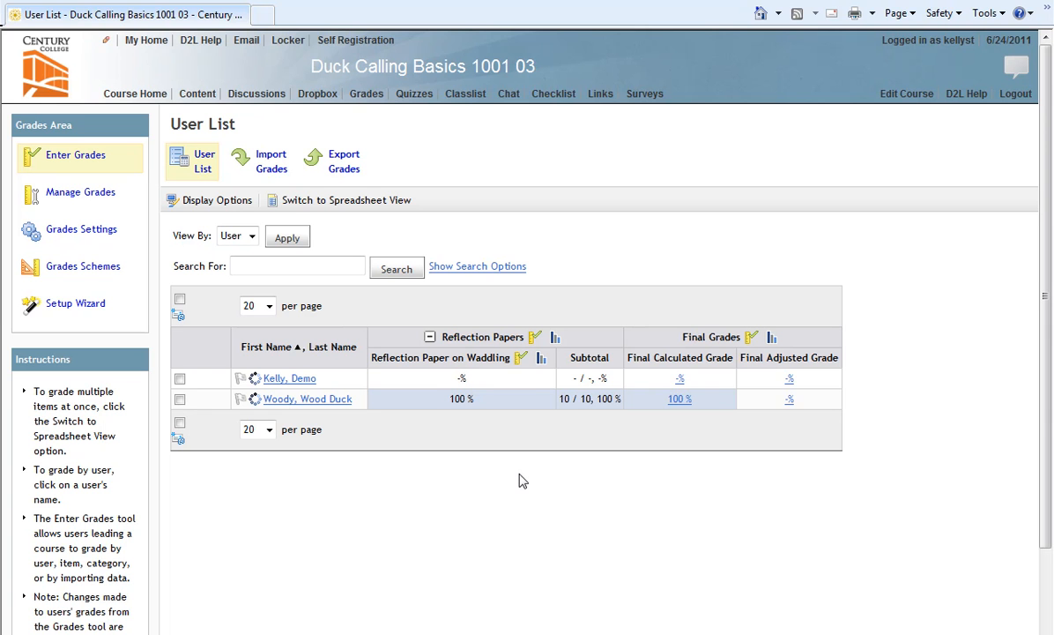
mouse_move(502, 335)
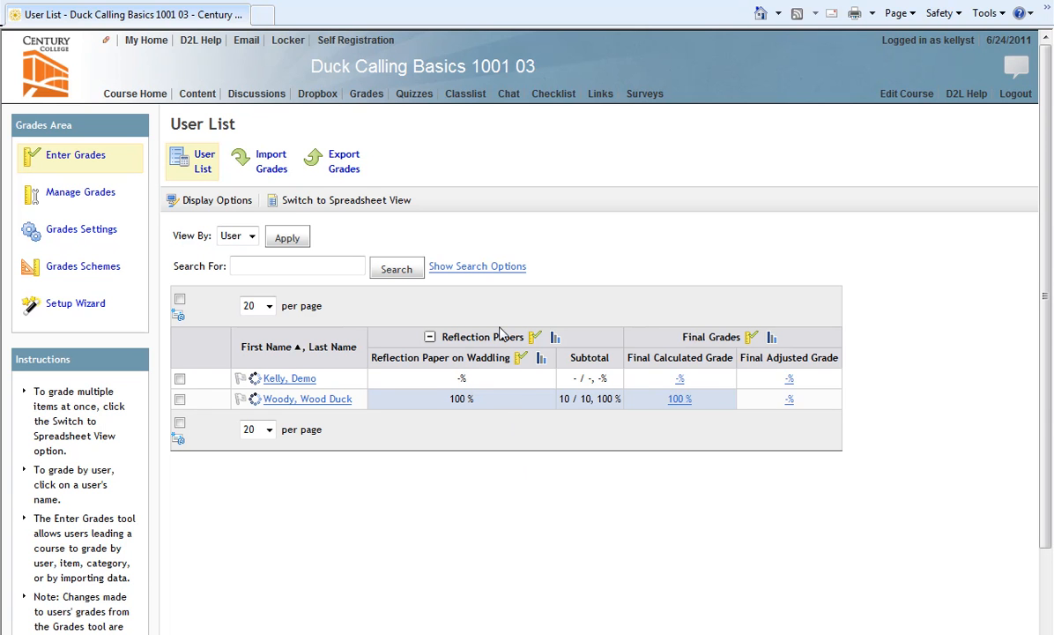
mouse_move(374, 121)
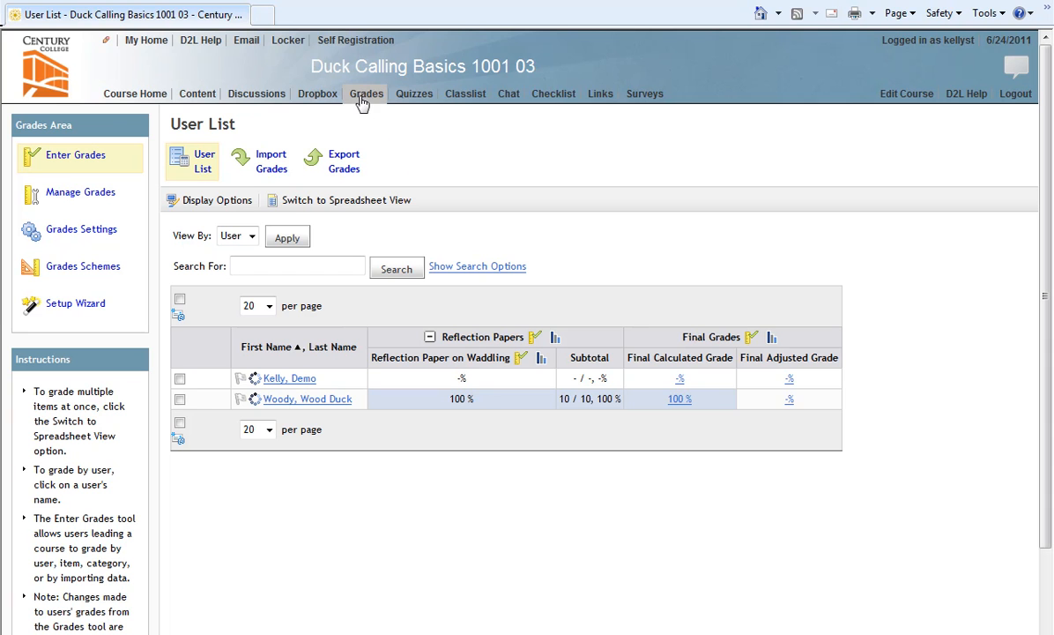
mouse_move(102, 114)
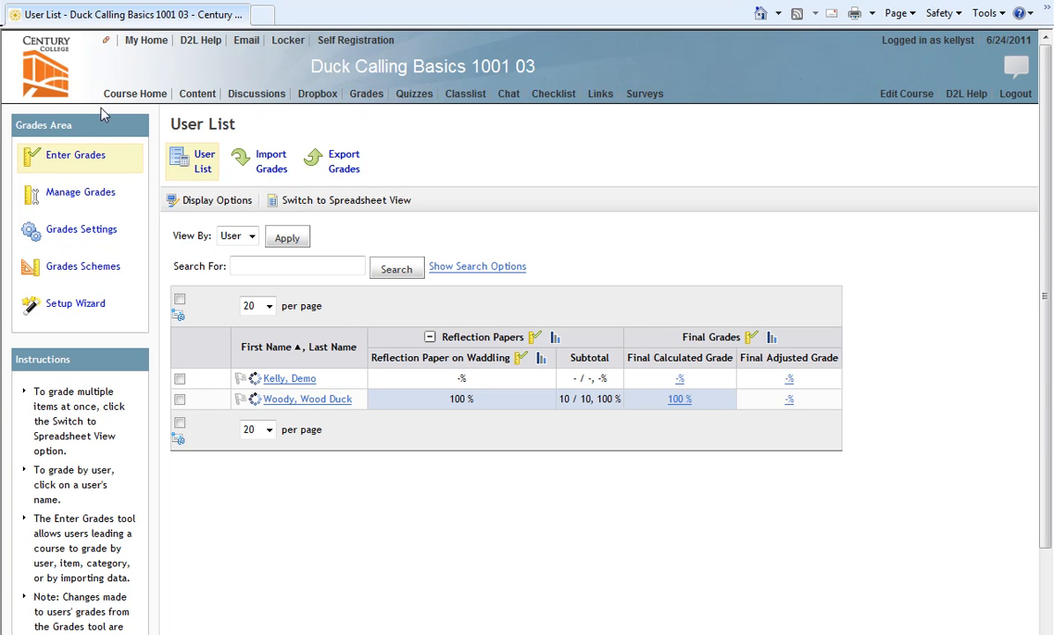
mouse_move(95, 134)
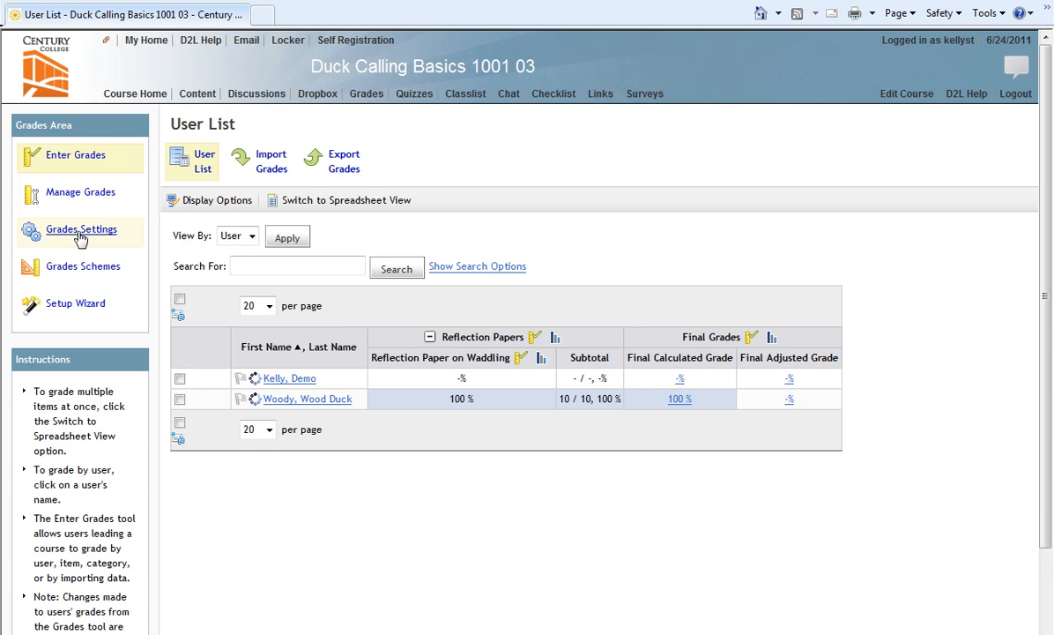
- Enable Org Defined ID under User Details and Points grade under Grade Details
click(81, 229)
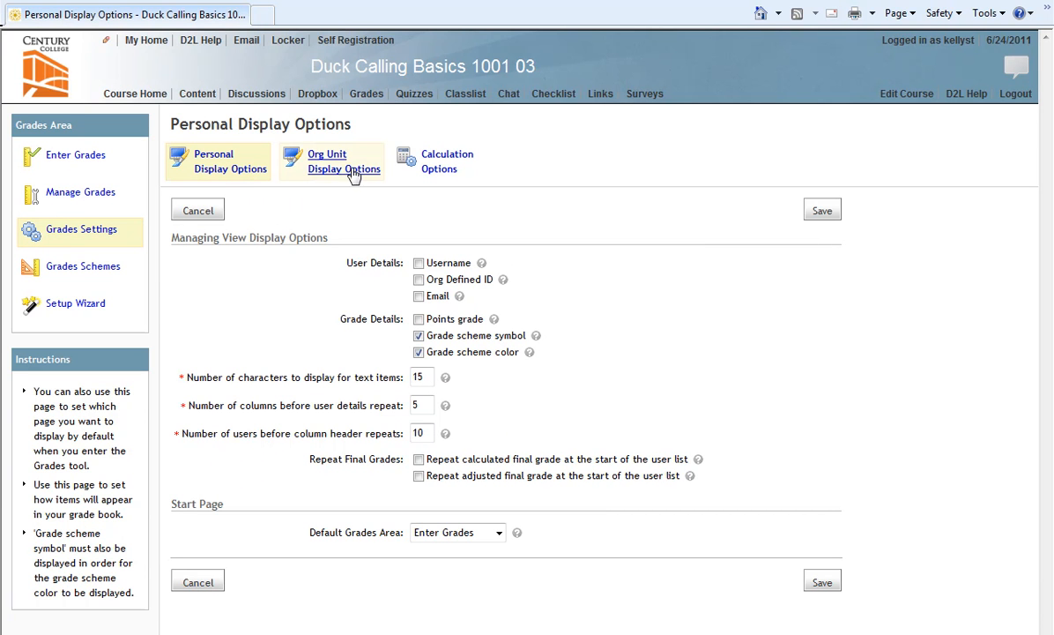
mouse_move(455, 169)
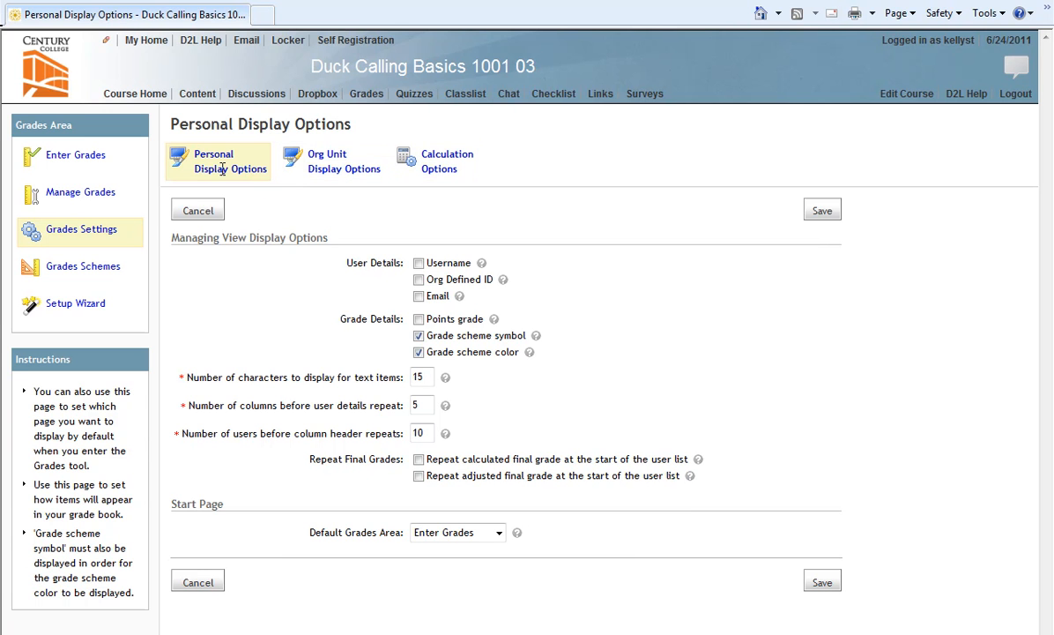
mouse_move(261, 210)
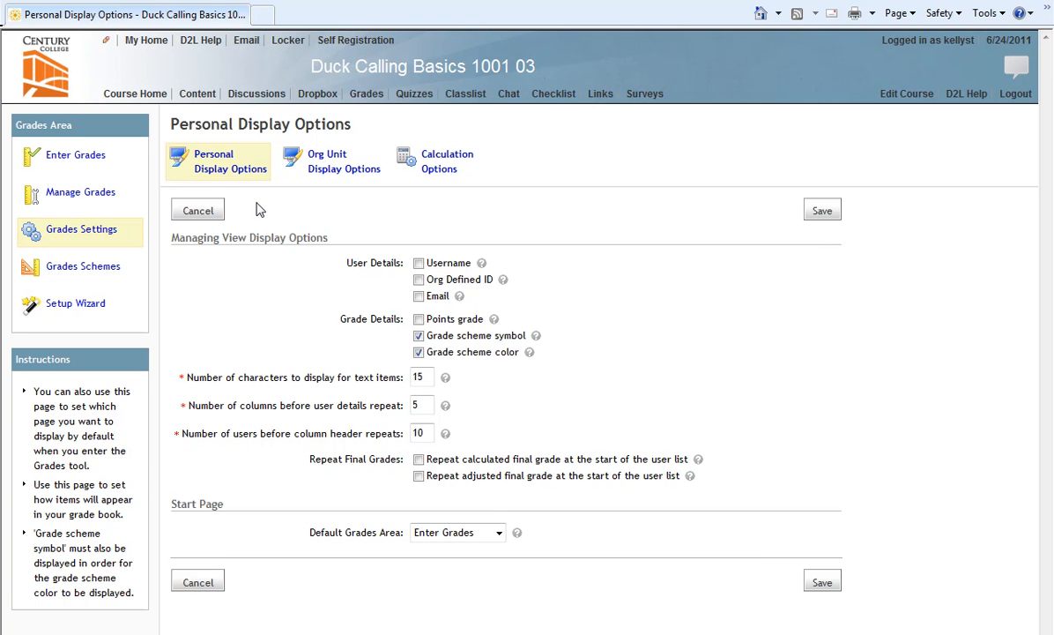
mouse_move(243, 257)
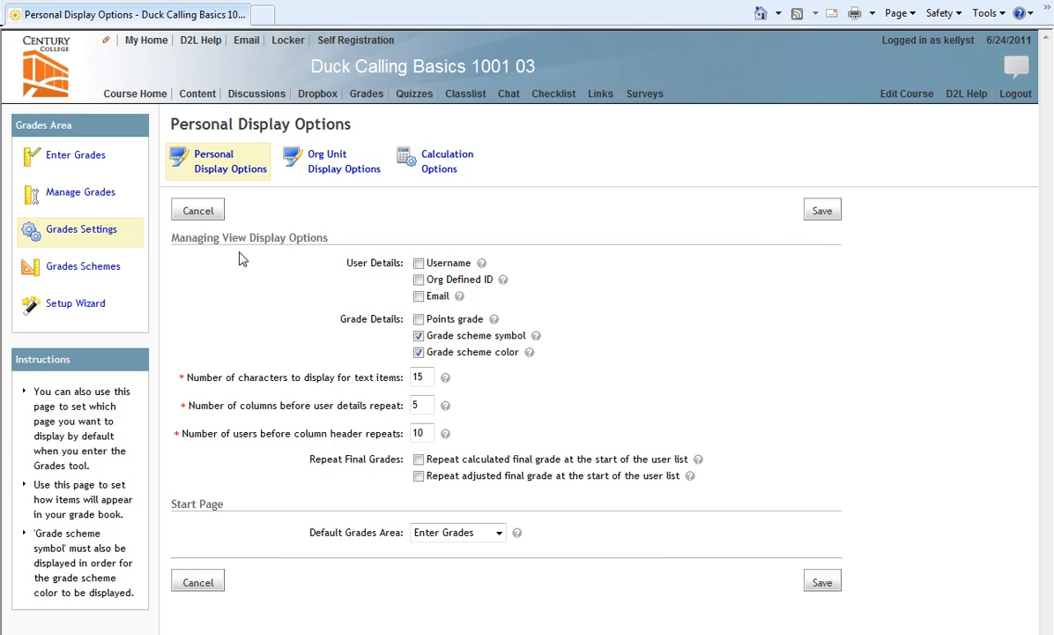
mouse_move(389, 278)
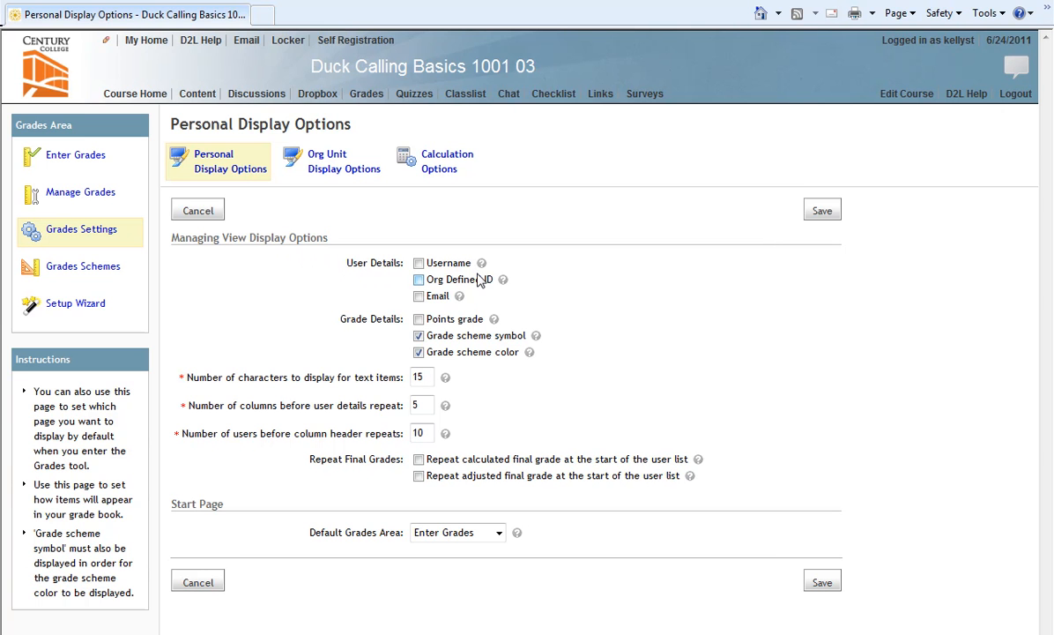
mouse_move(480, 286)
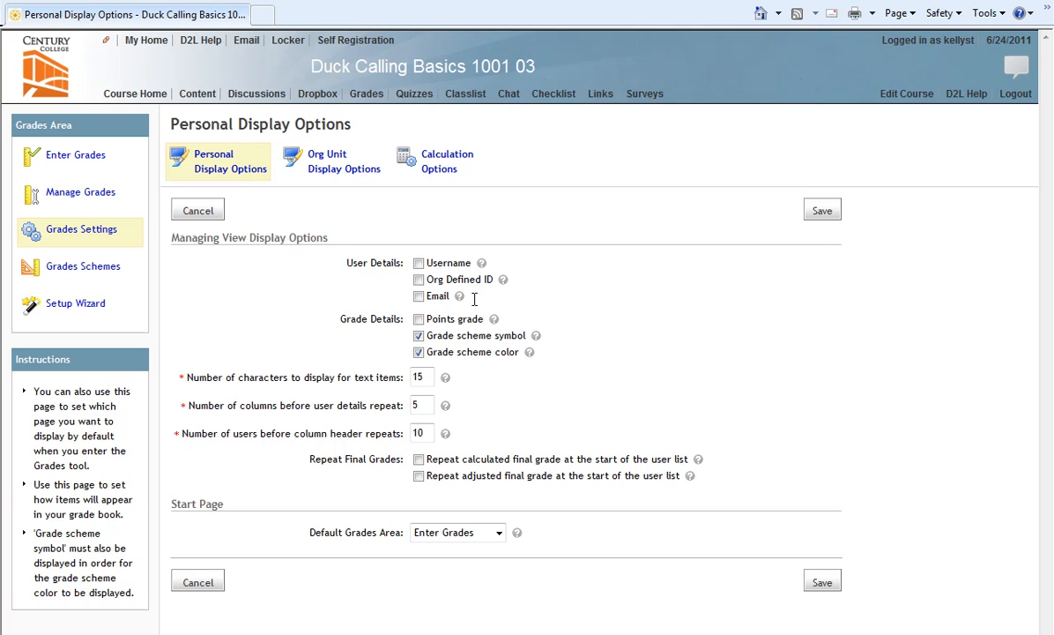
mouse_move(519, 268)
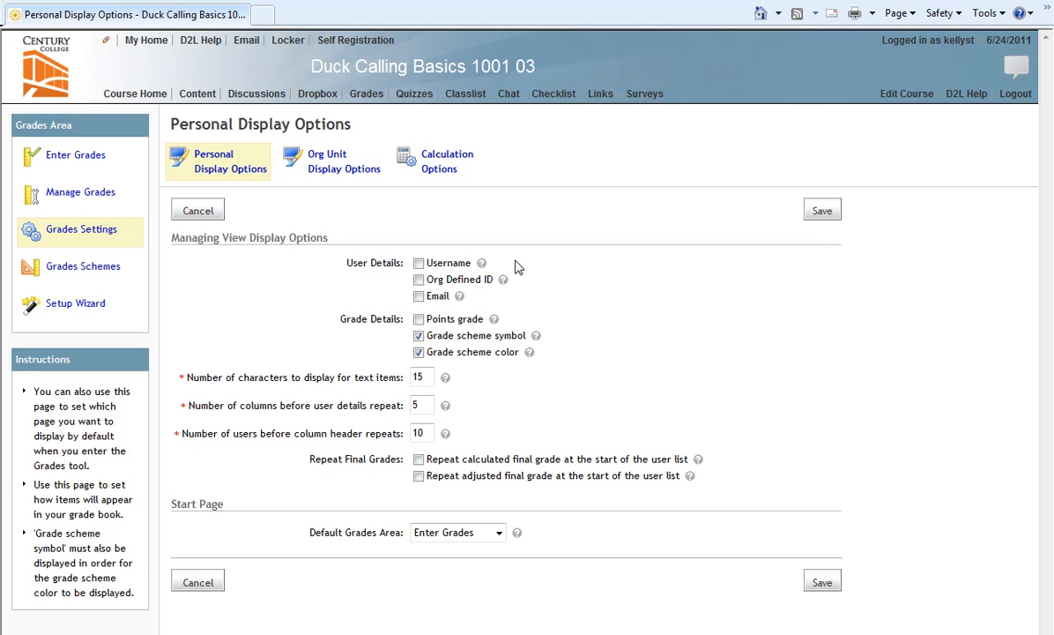
mouse_move(520, 285)
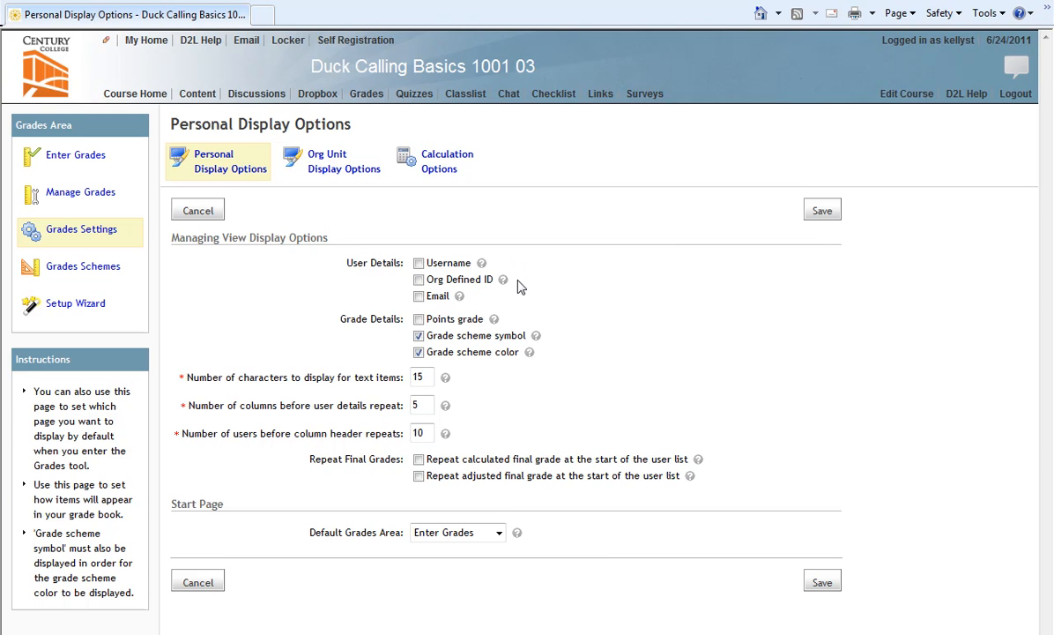
click(420, 279)
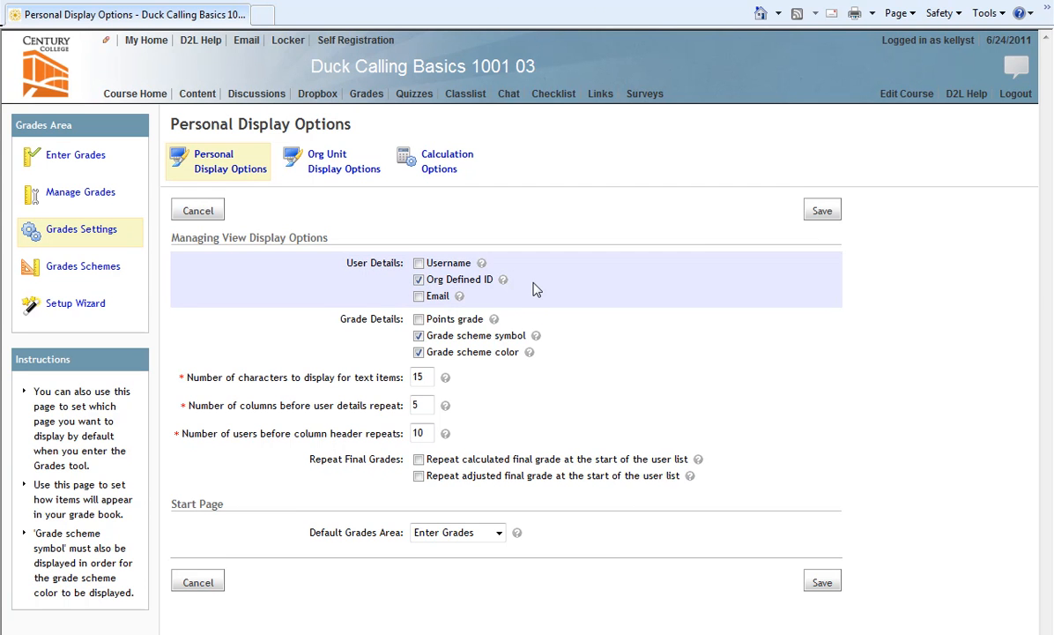
mouse_move(524, 312)
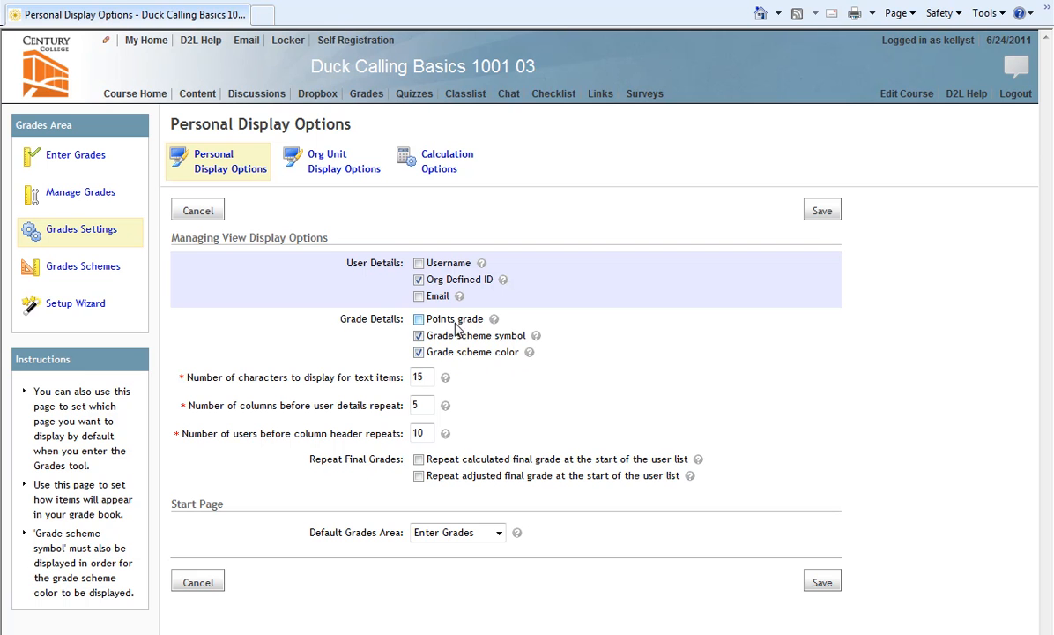
click(420, 317)
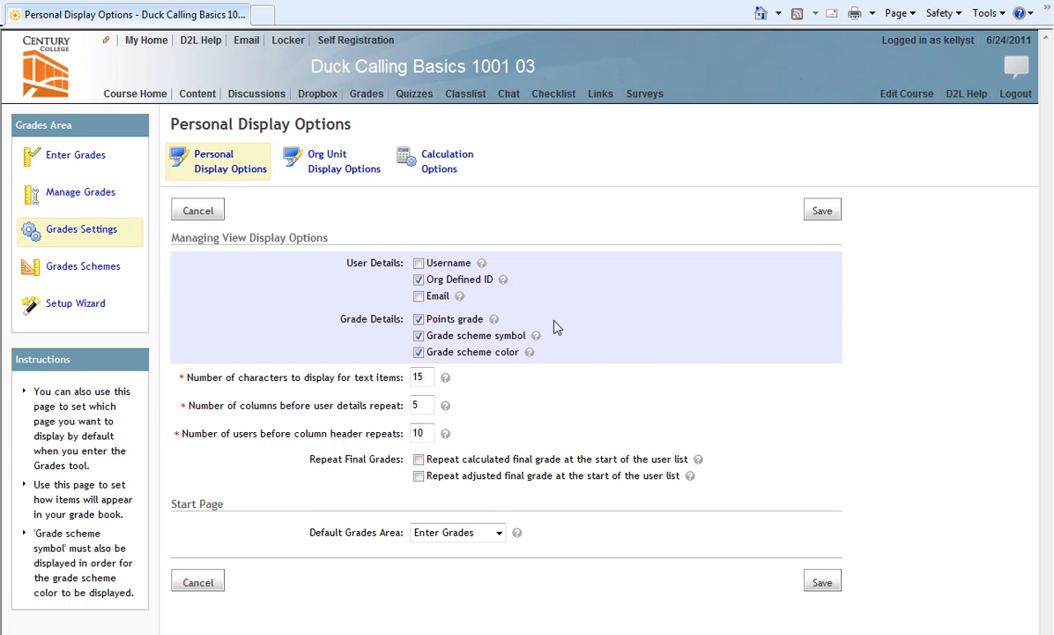
mouse_move(564, 326)
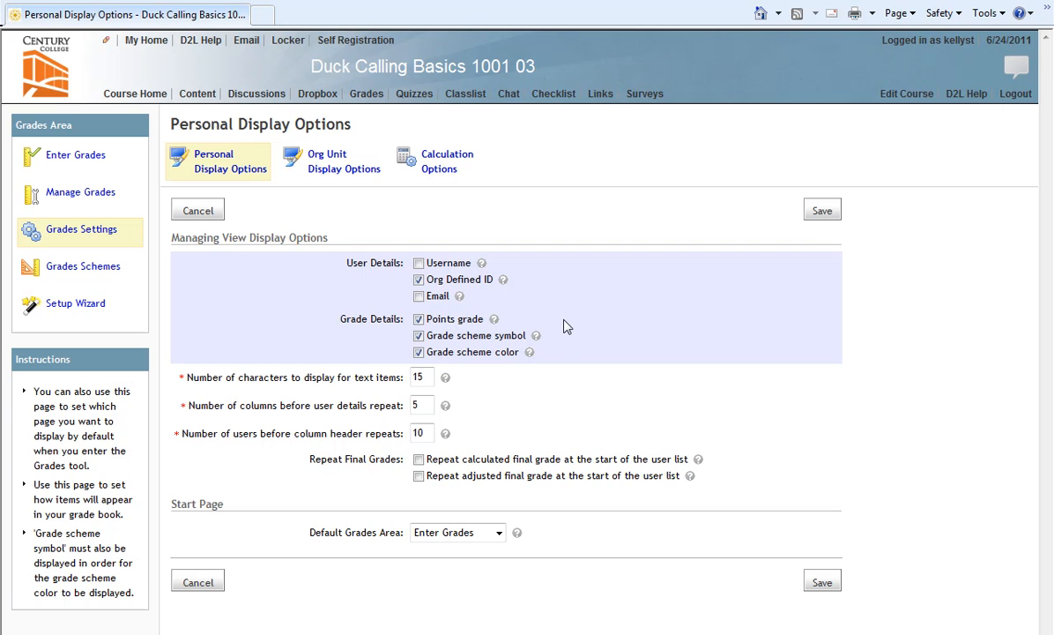
mouse_move(457, 381)
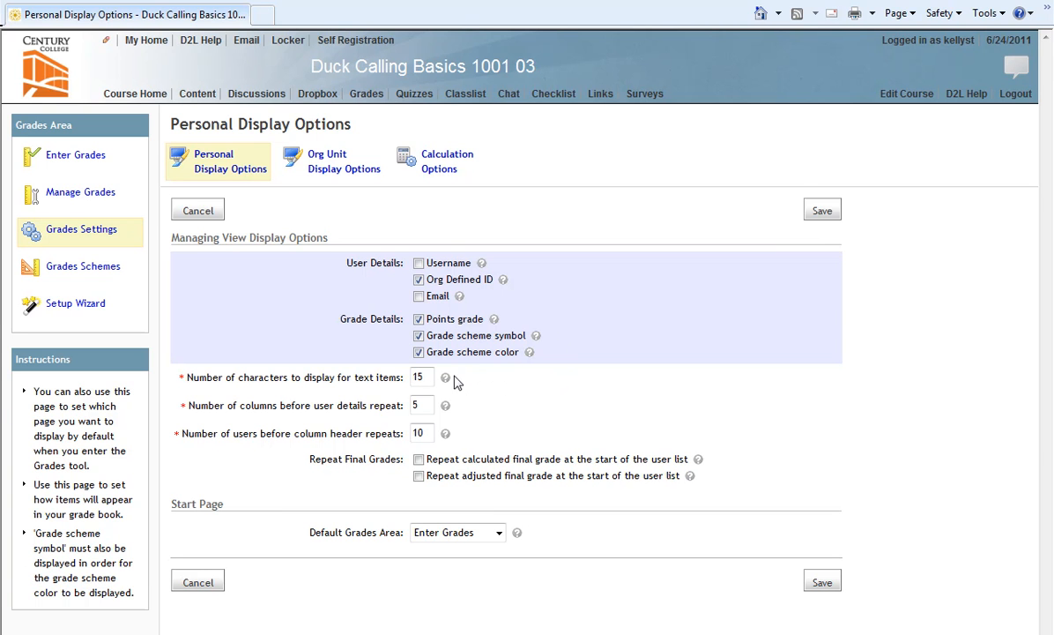
click(421, 378)
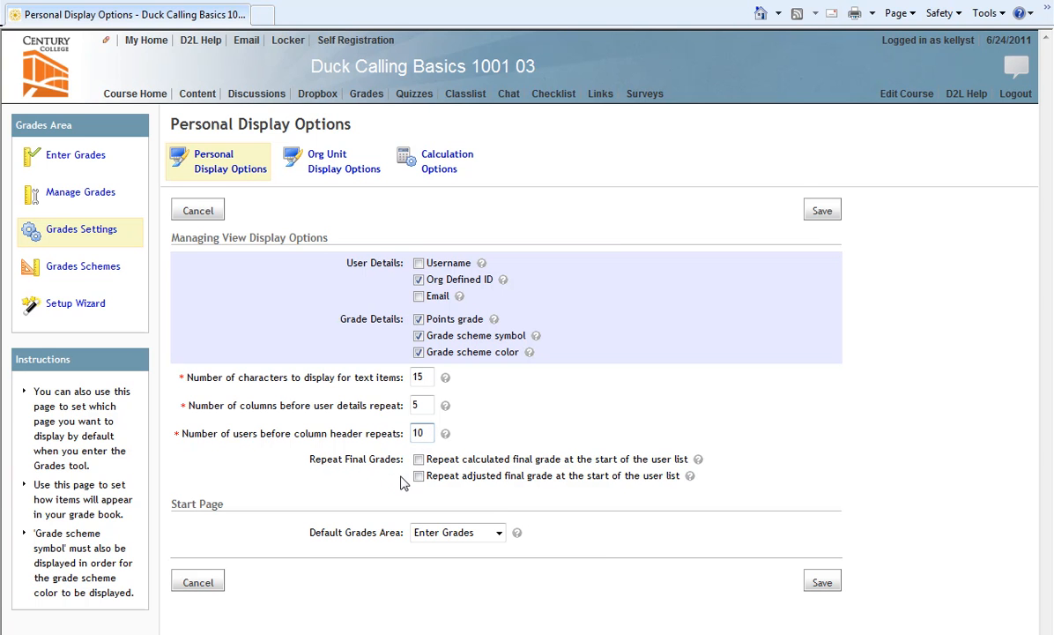
mouse_move(419, 495)
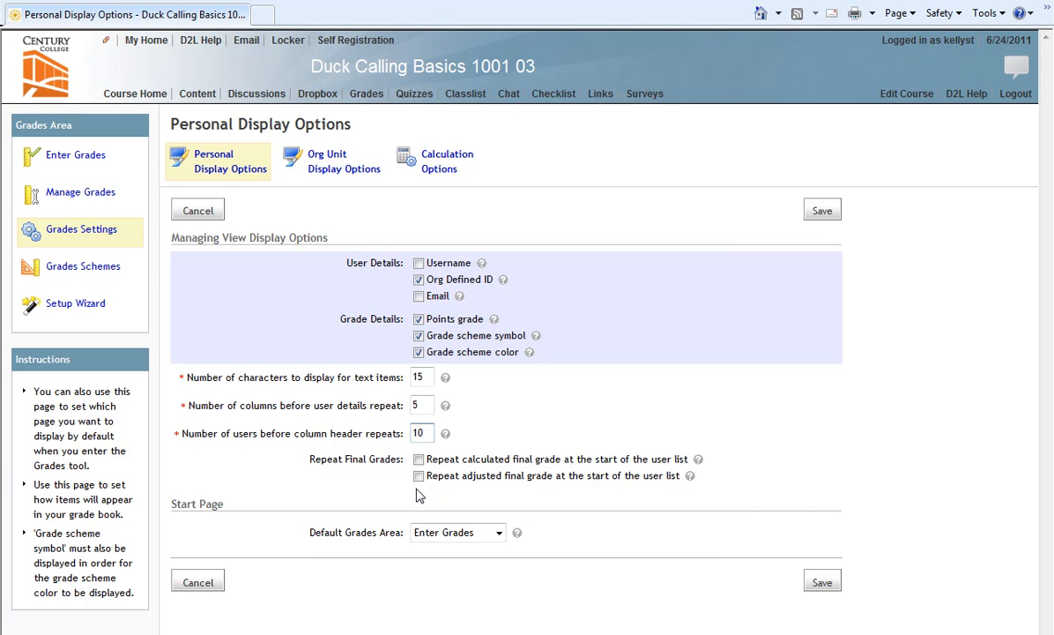
click(419, 434)
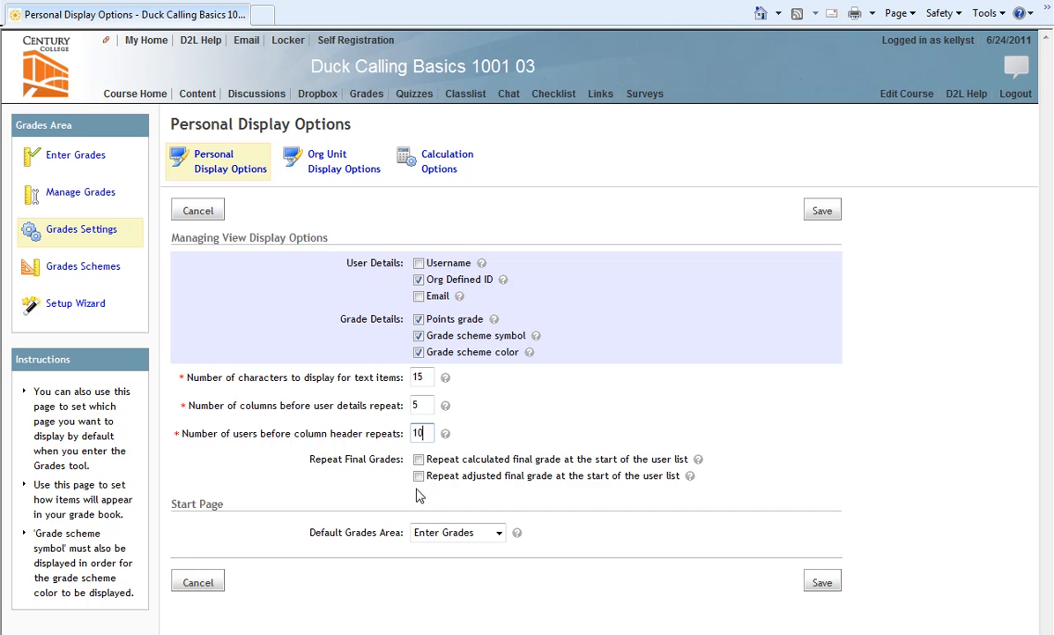
click(420, 476)
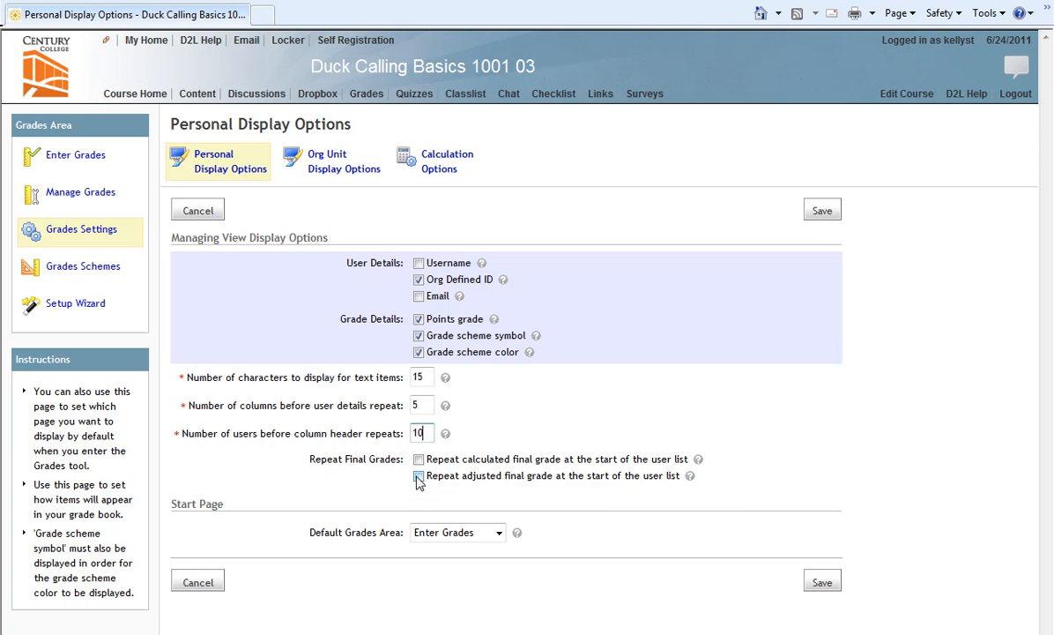
click(420, 459)
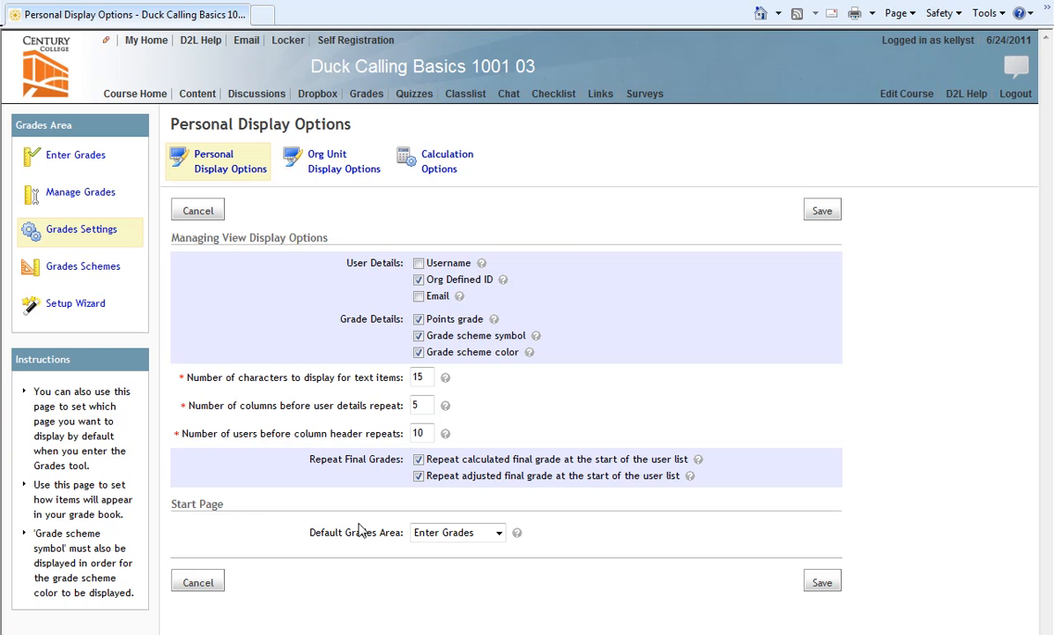
mouse_move(400, 550)
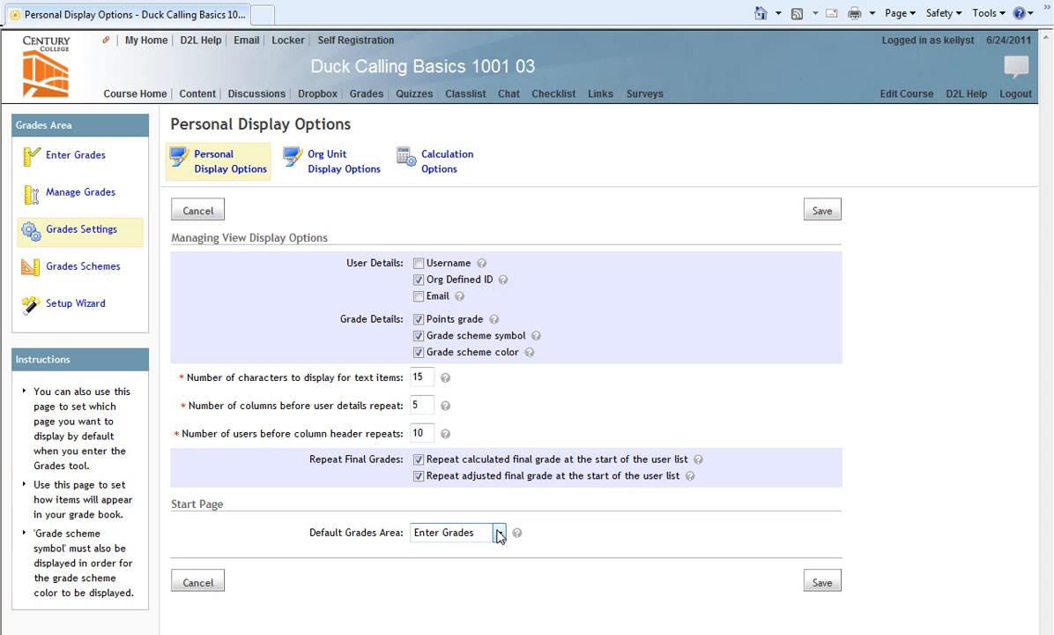
click(499, 533)
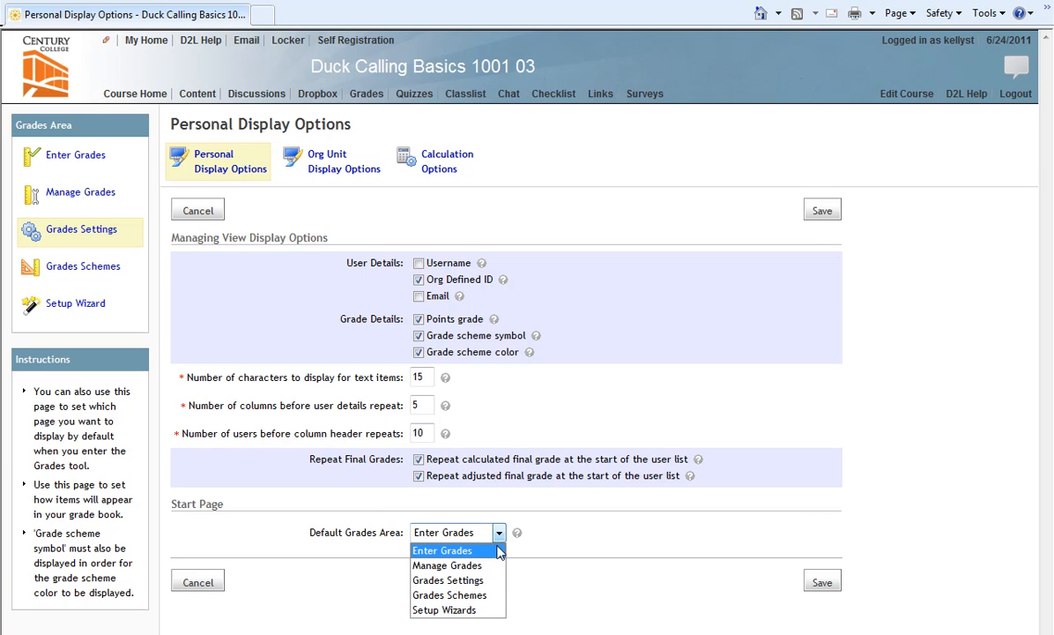
mouse_move(448, 564)
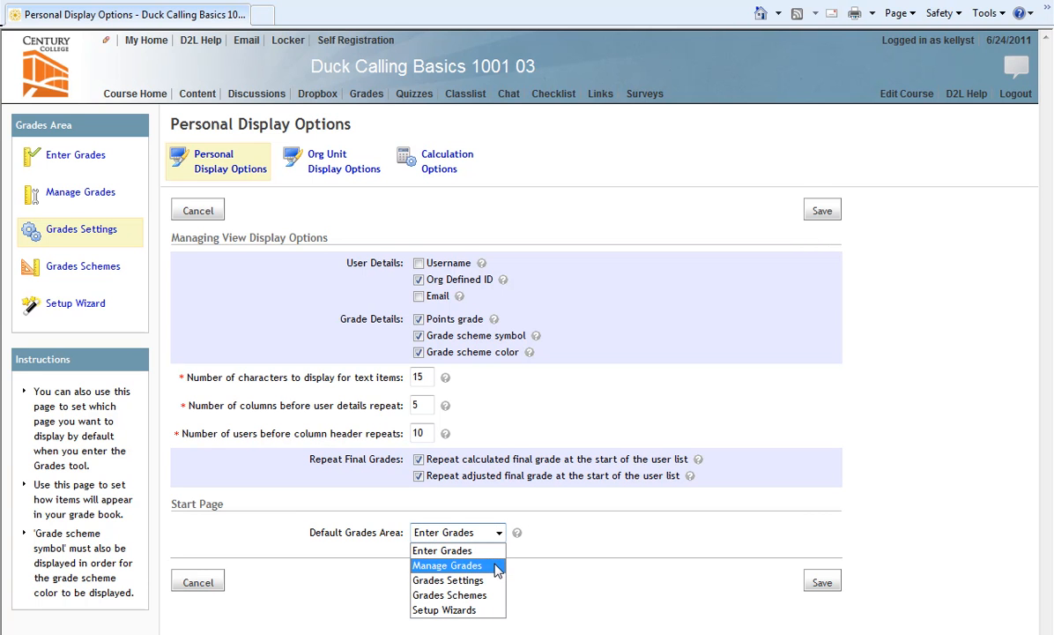
mouse_move(448, 580)
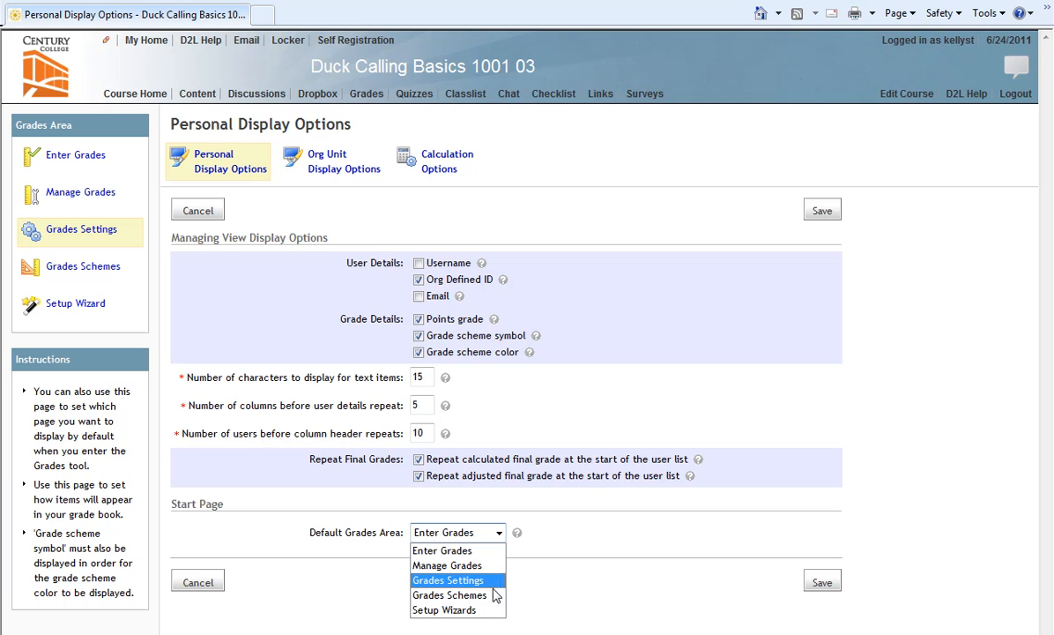
mouse_move(458, 610)
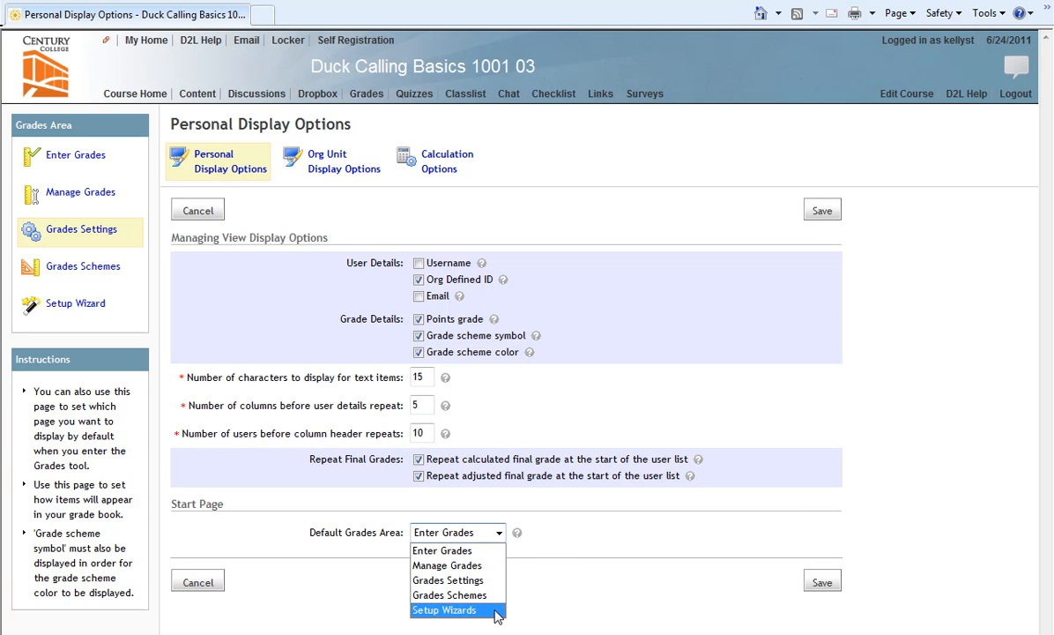
mouse_move(458, 551)
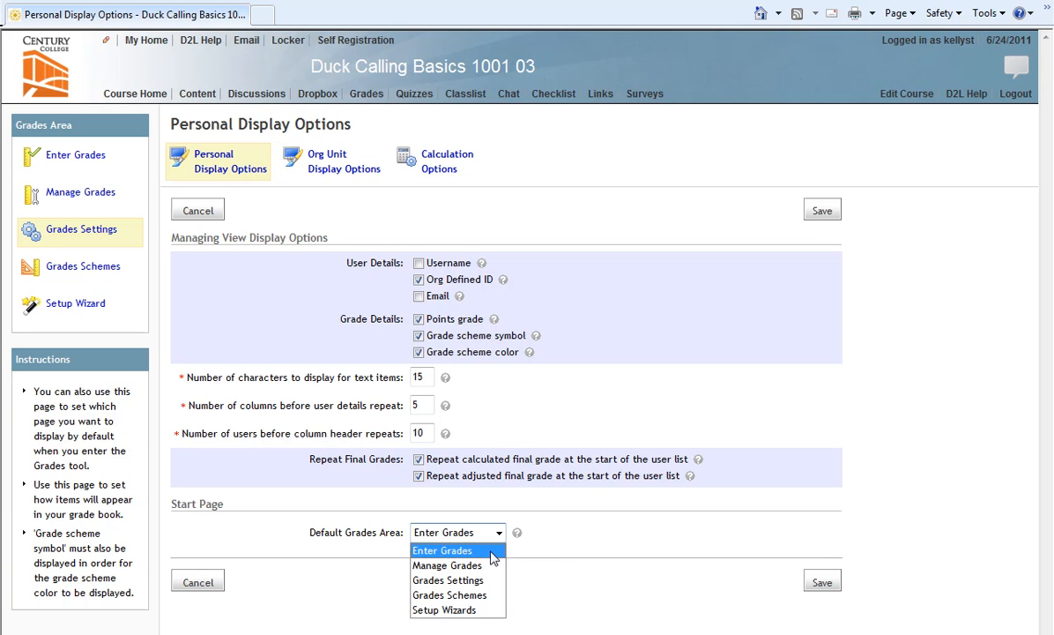
click(443, 550)
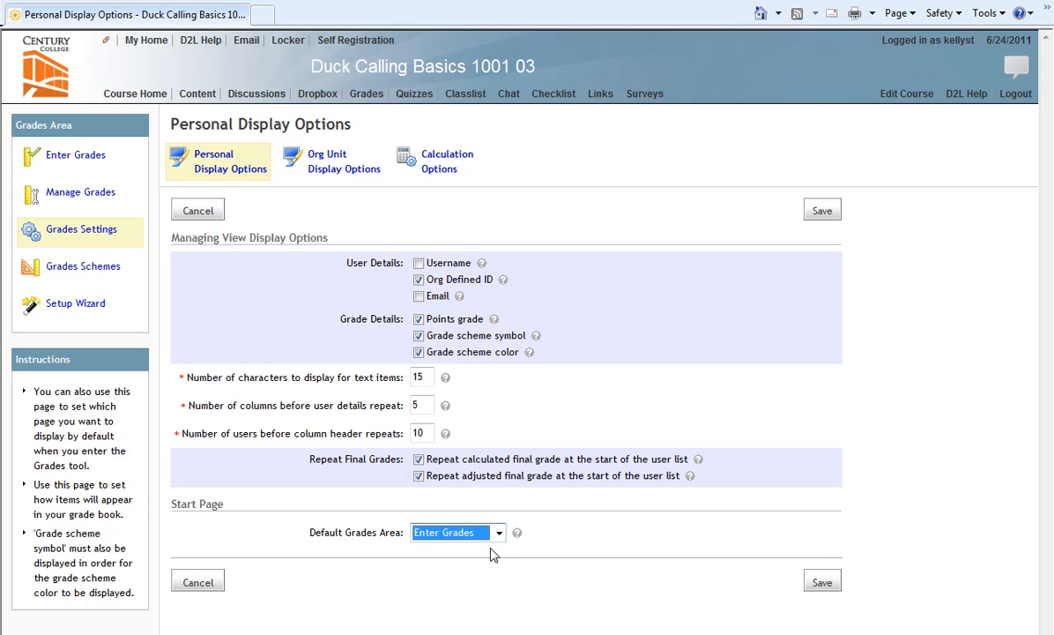
mouse_move(832, 559)
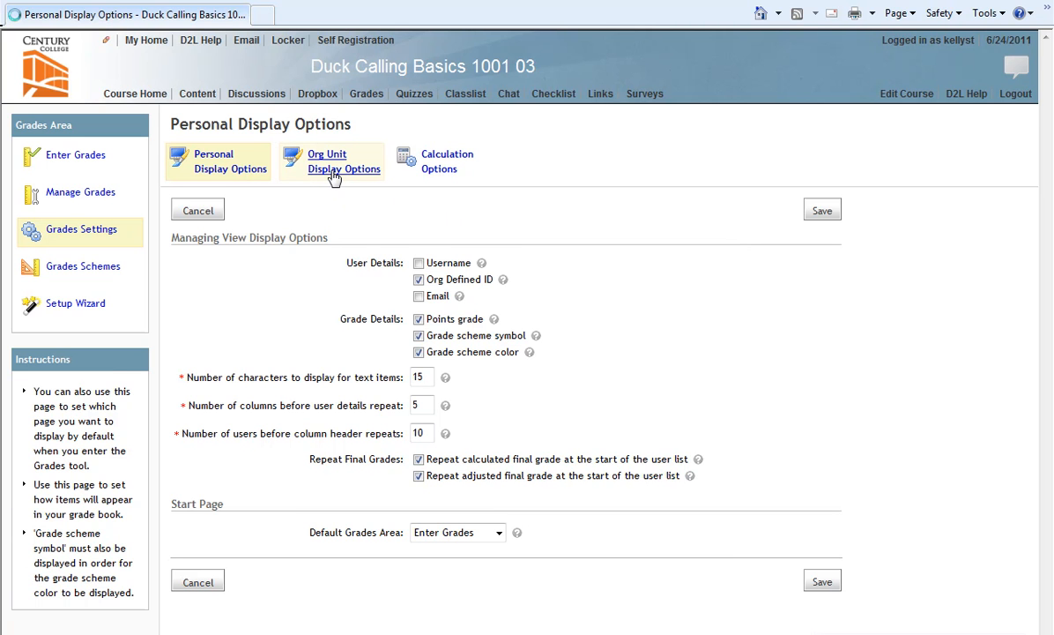
- Toggle Display final grade calculation to users off and back on, leaving it enabled
click(342, 162)
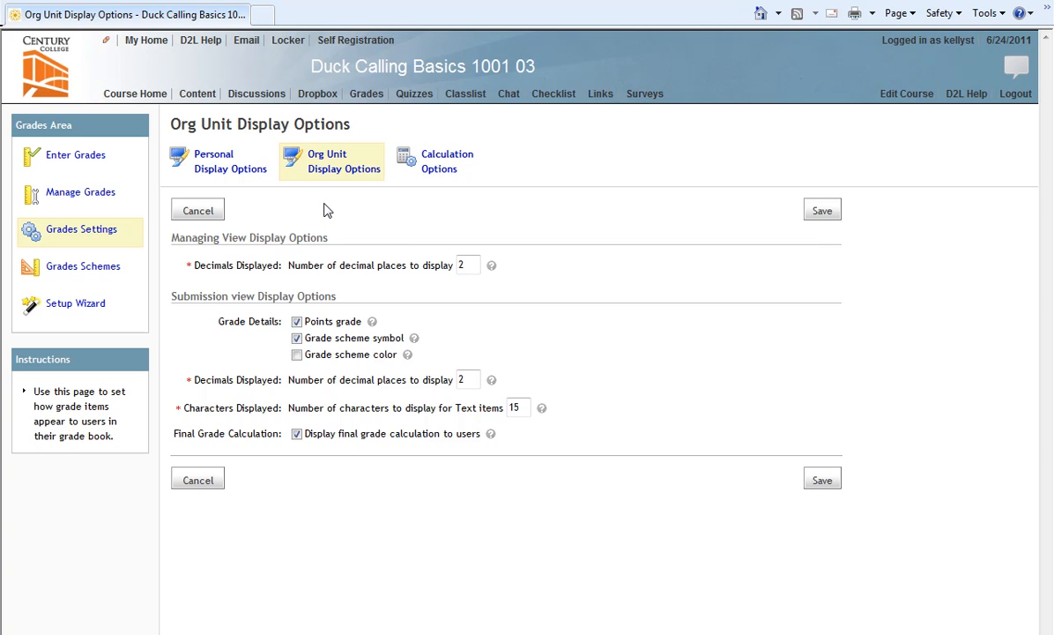
mouse_move(569, 391)
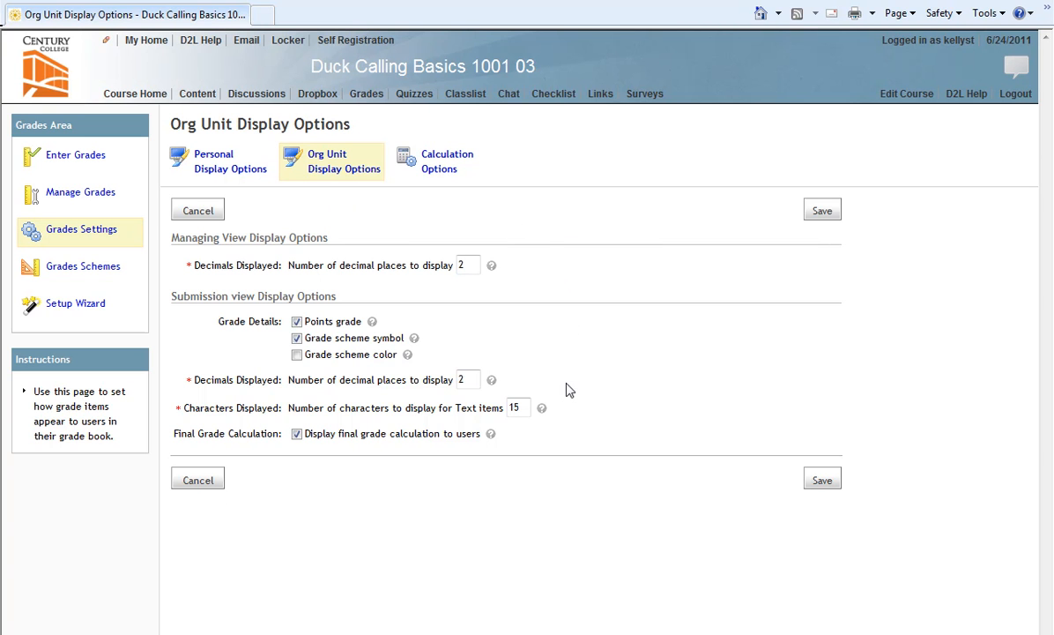
mouse_move(296, 451)
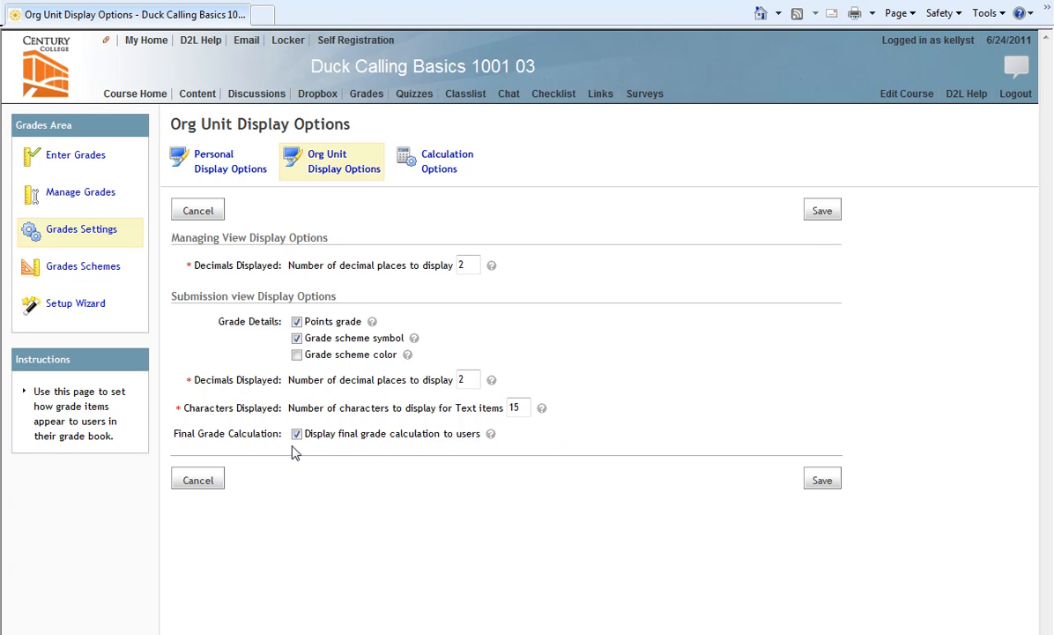
mouse_move(448, 449)
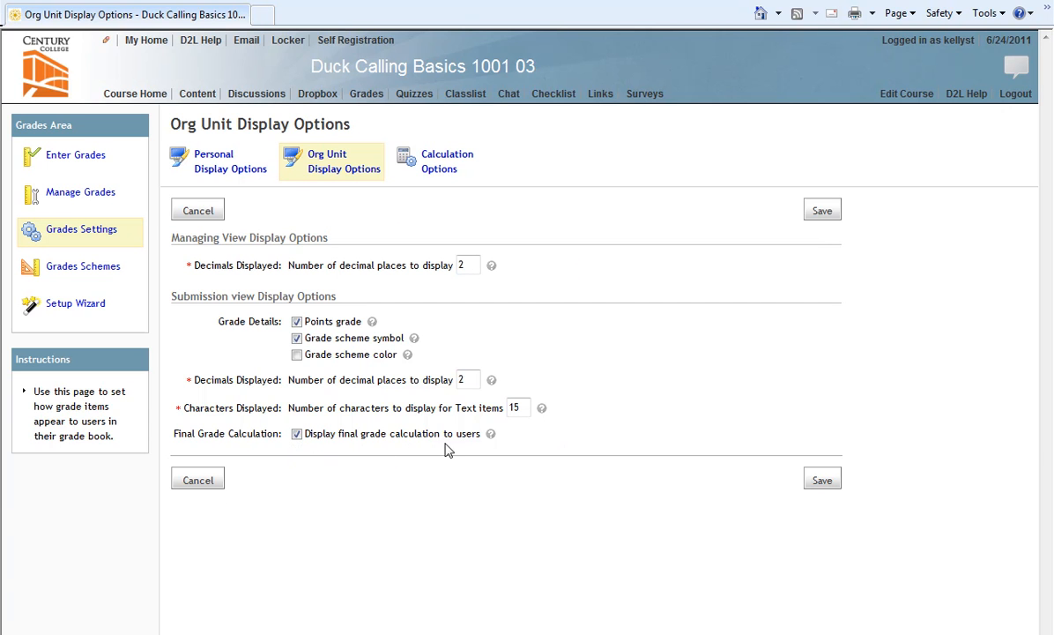
click(297, 433)
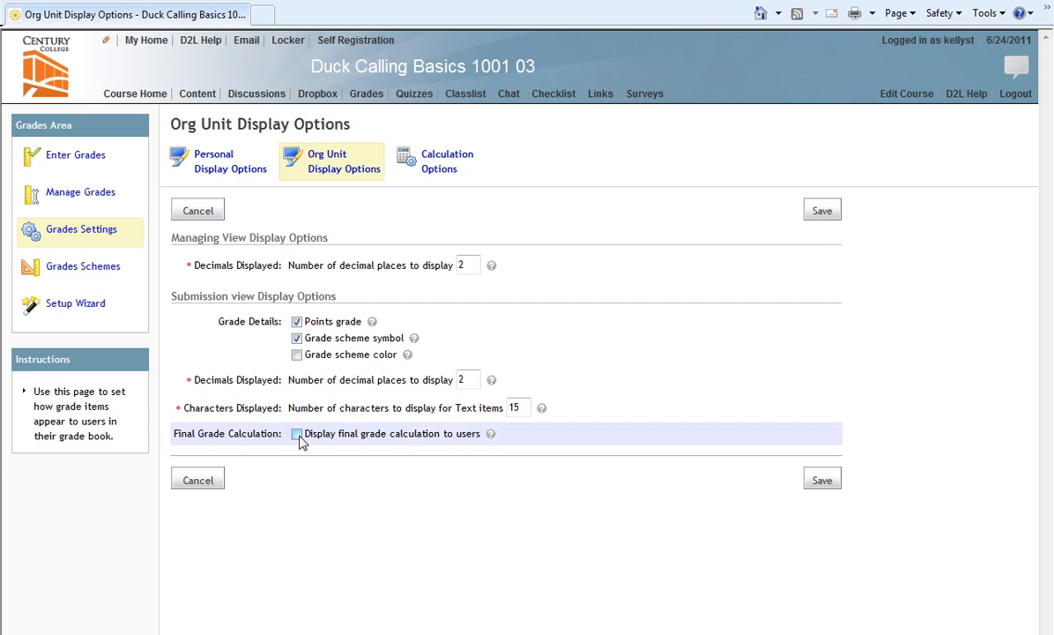
click(297, 433)
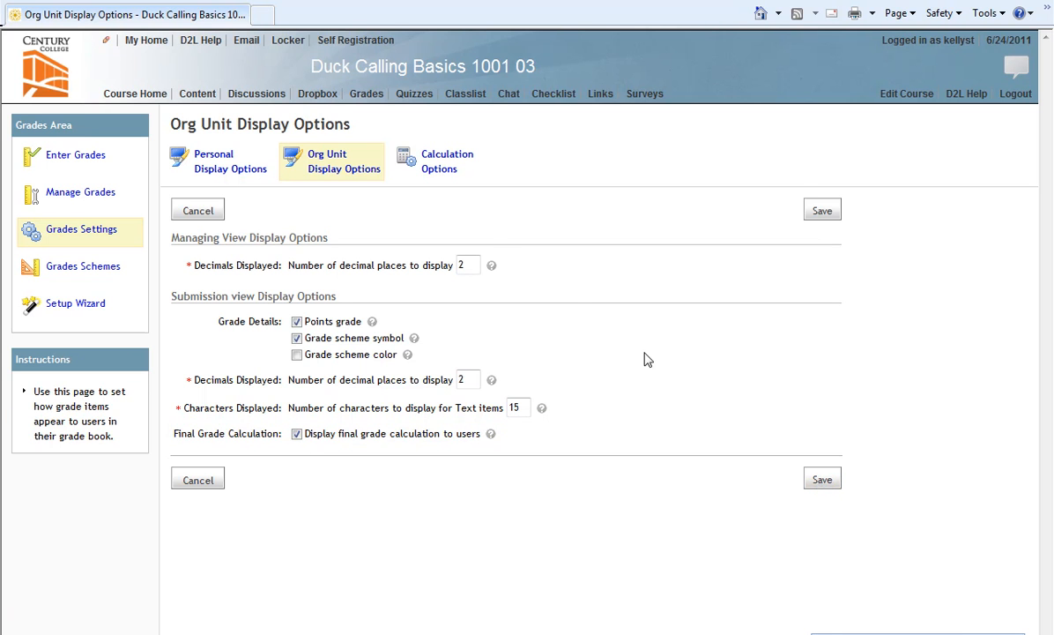
- Save the calculation options with Points grading and calculated final grade released, confirming the prompt
click(448, 160)
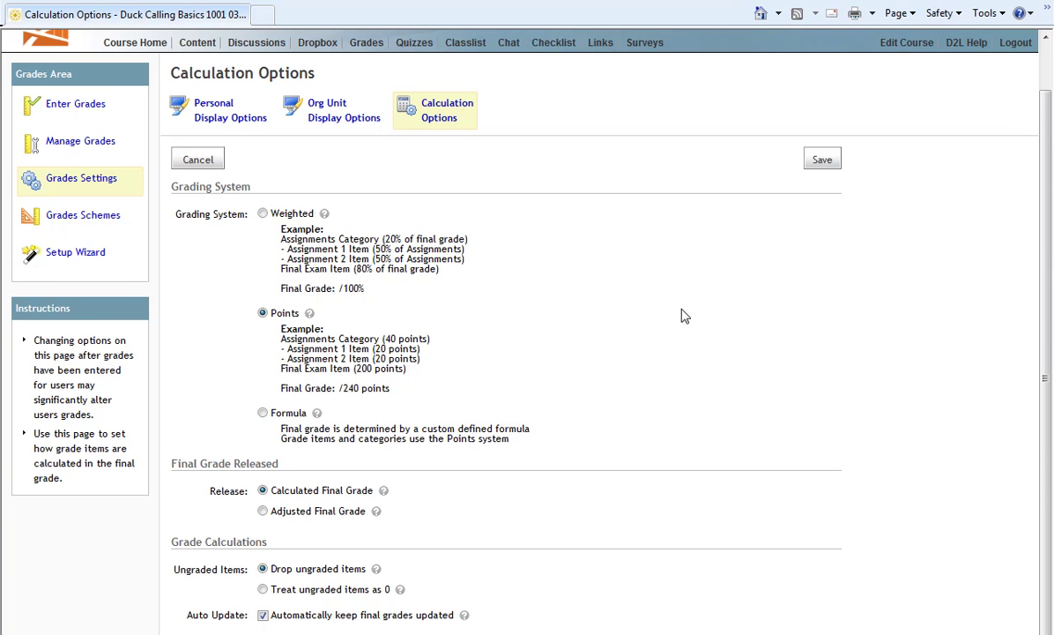
mouse_move(816, 289)
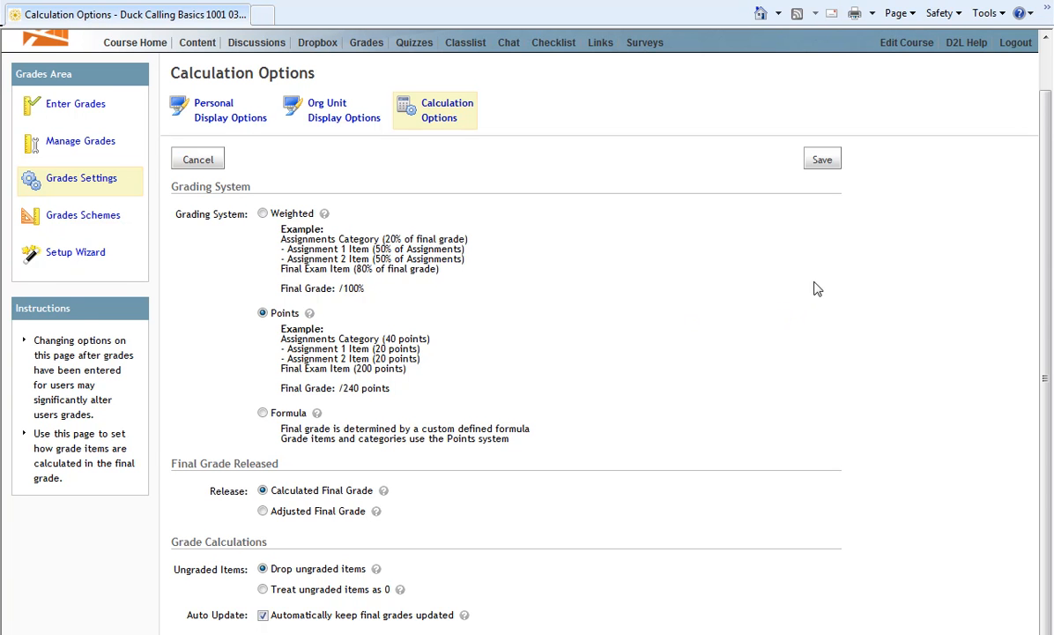
click(821, 159)
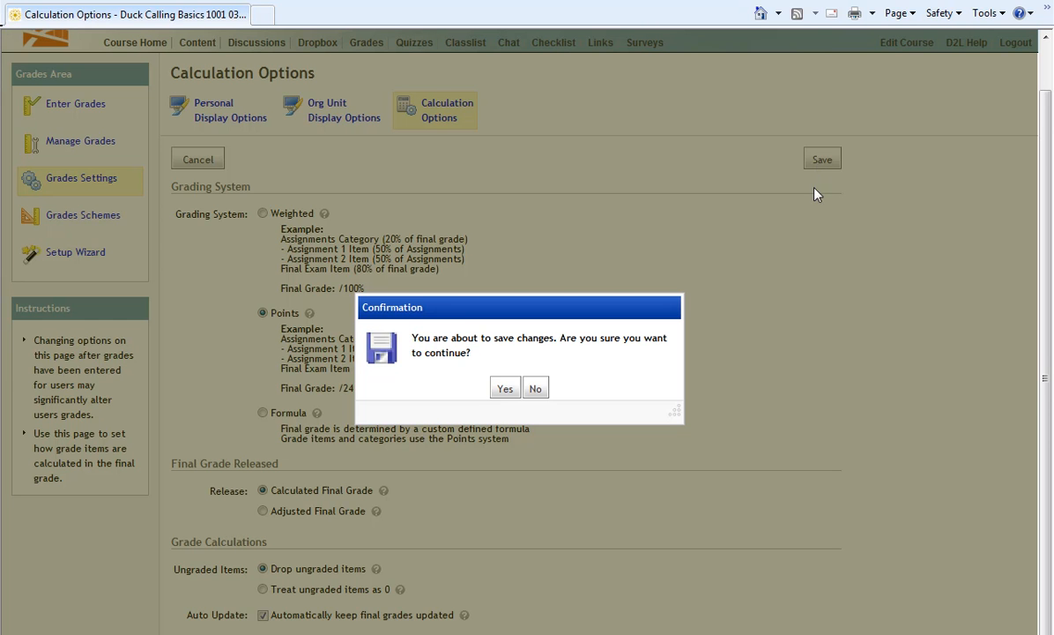
mouse_move(532, 307)
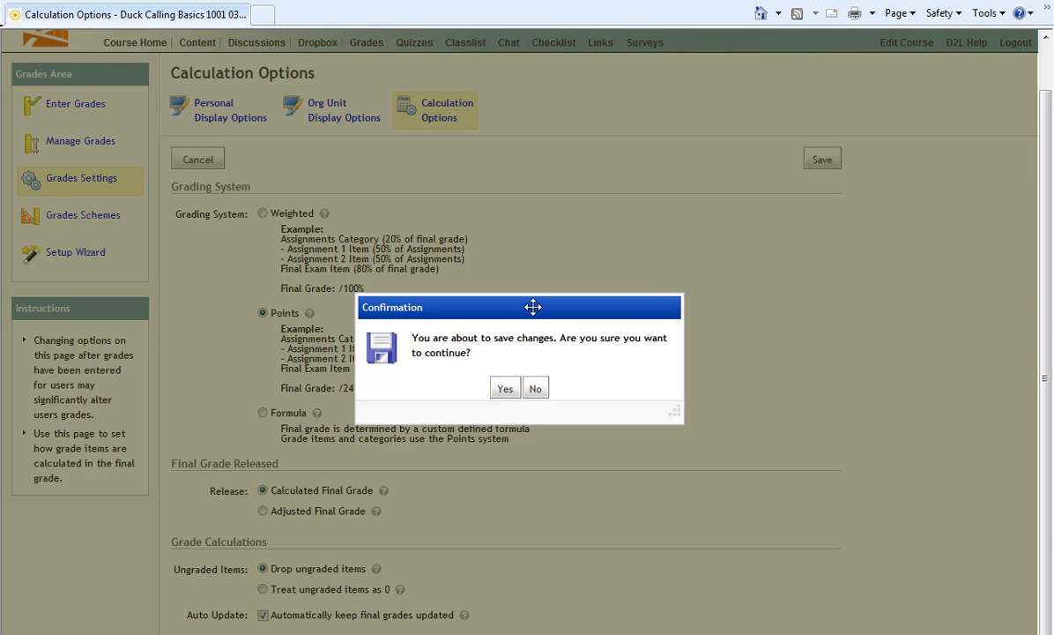
mouse_move(508, 307)
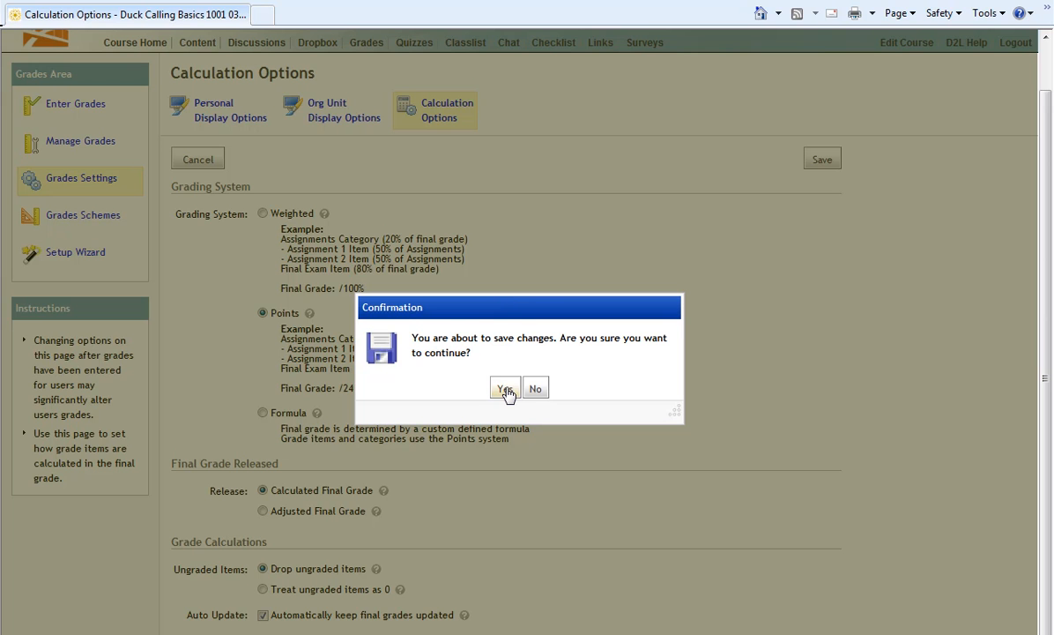
click(504, 388)
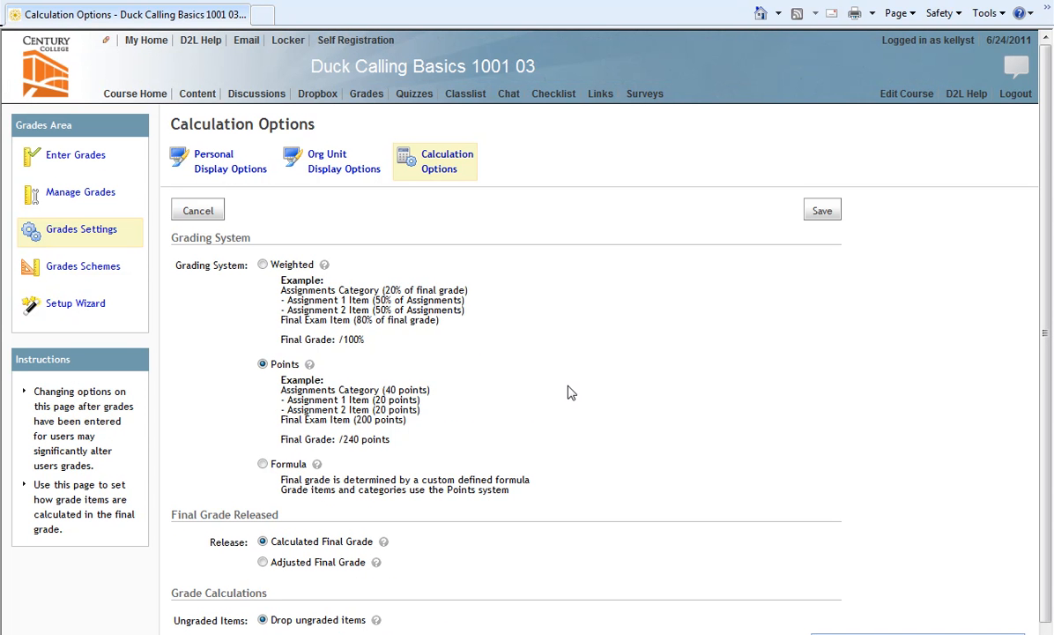
mouse_move(591, 390)
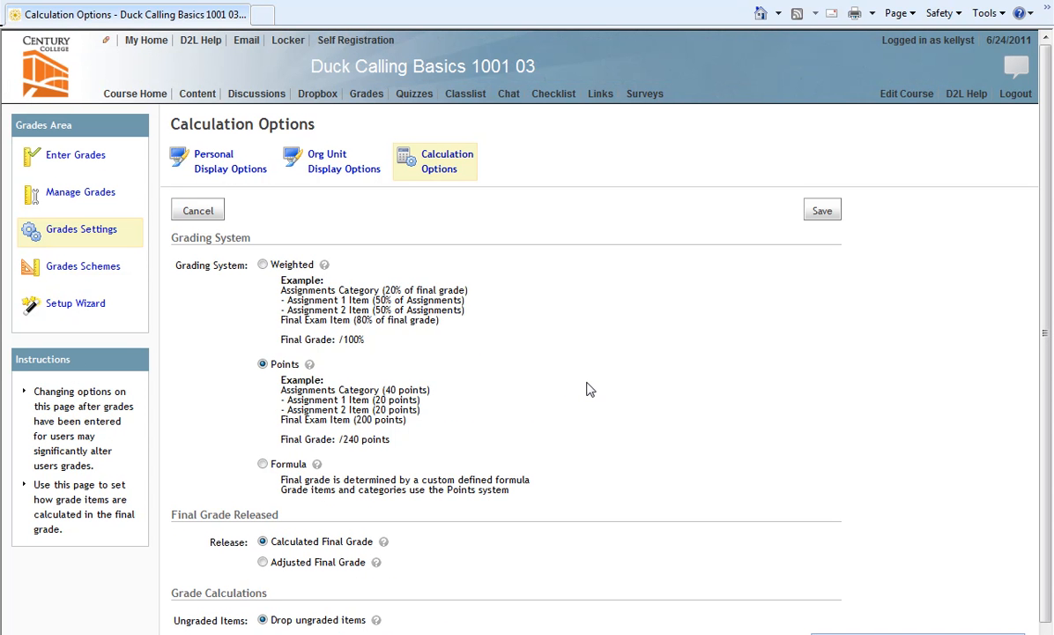